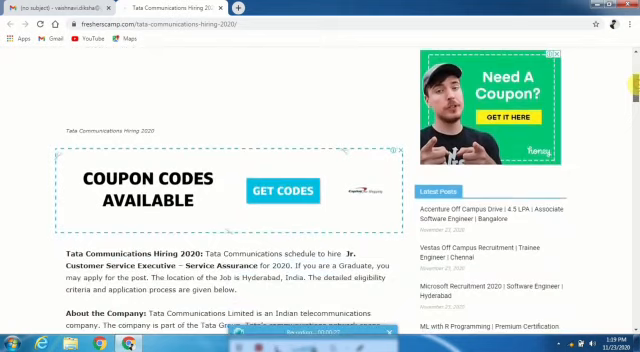
scroll("down", 3)
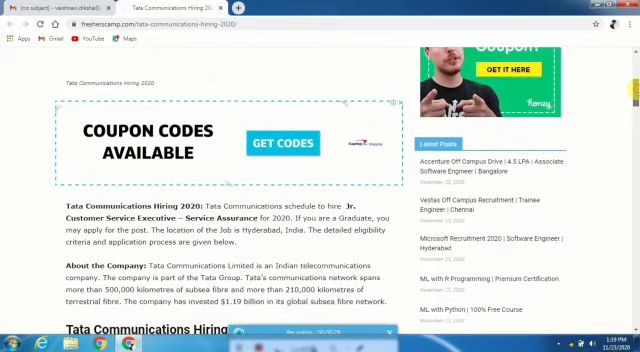
scroll("down", 3)
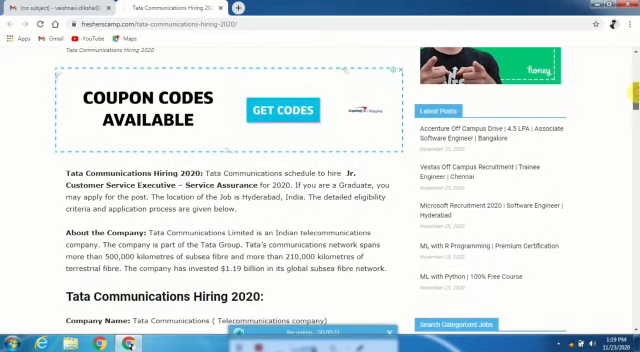
scroll("down", 3)
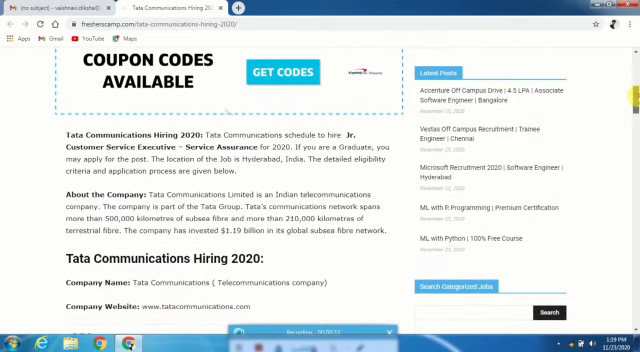
scroll("down", 3)
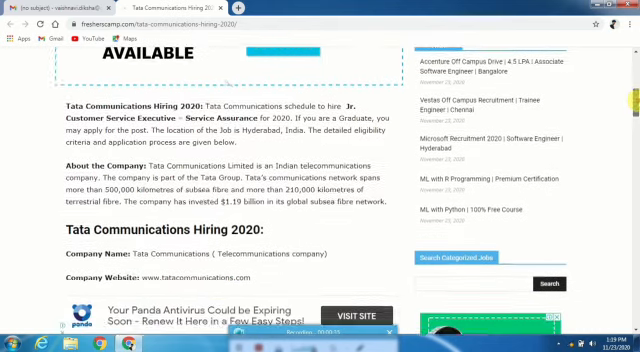
scroll("down", 3)
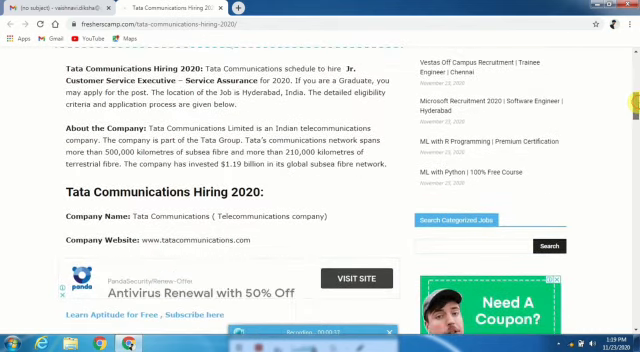
scroll("down", 3)
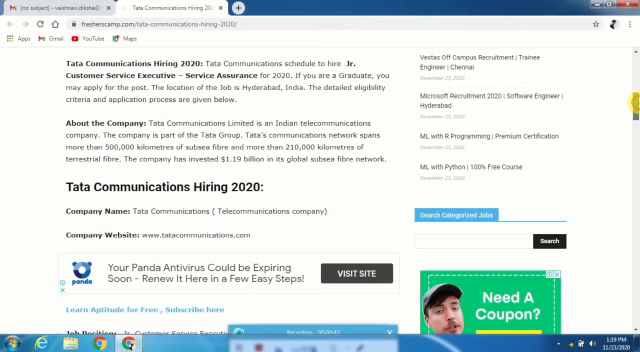
scroll("down", 3)
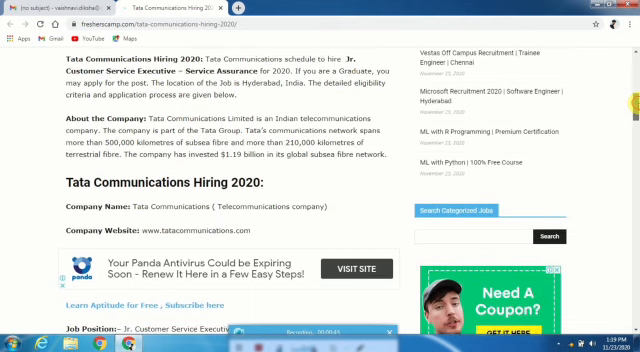
scroll("down", 3)
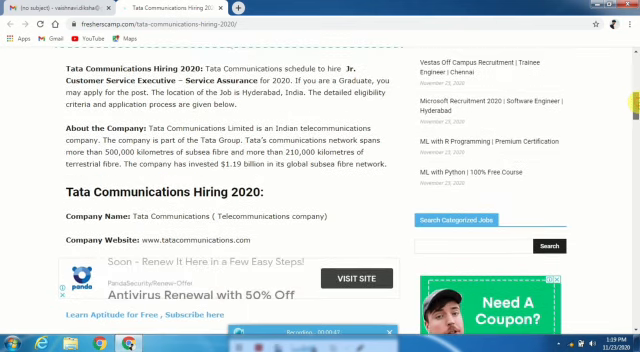
scroll("down", 3)
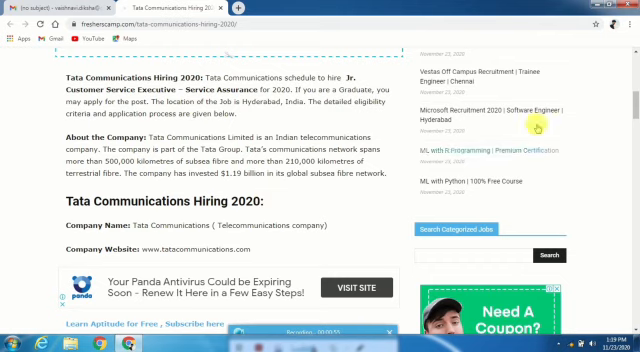
scroll("down", 3)
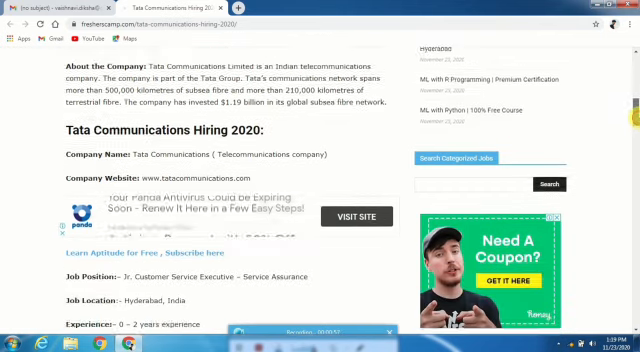
scroll("down", 3)
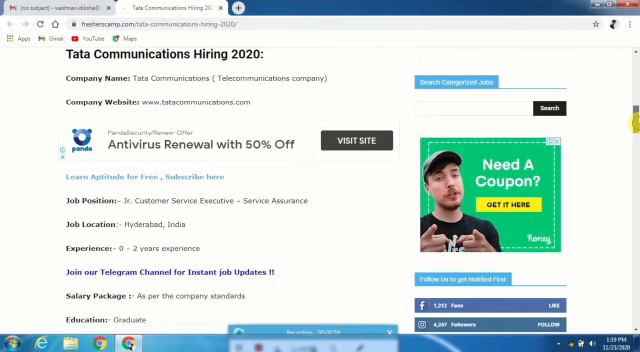
scroll("down", 3)
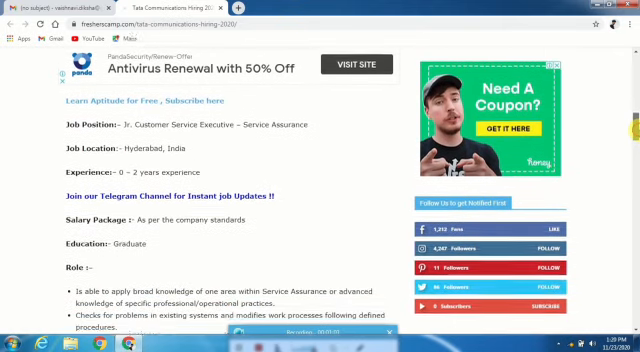
scroll("down", 3)
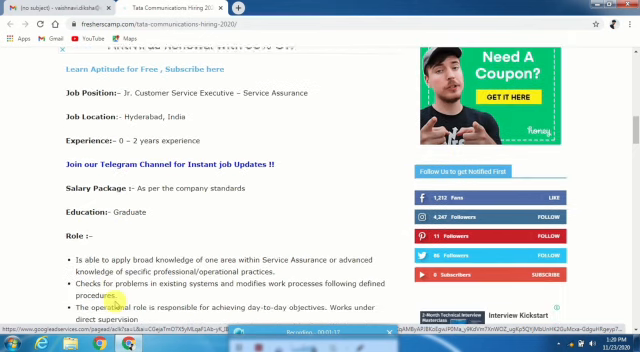
scroll("down", 3)
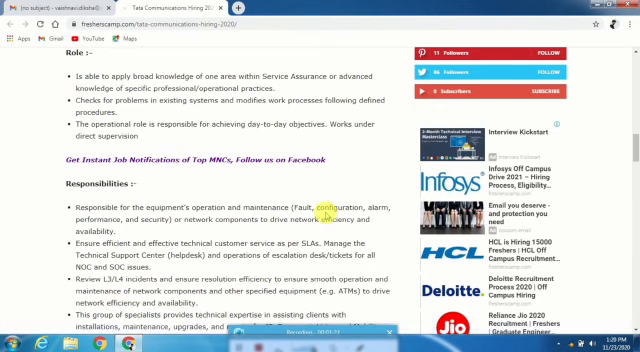
scroll("down", 3)
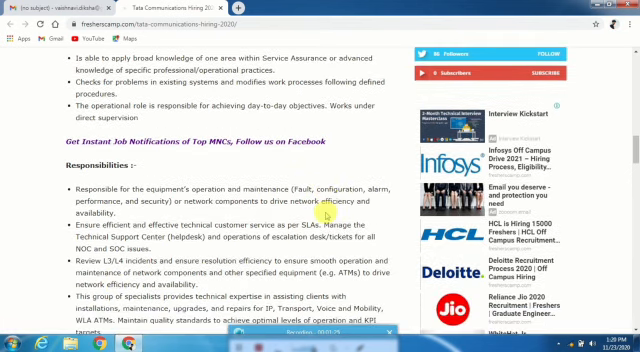
scroll("down", 3)
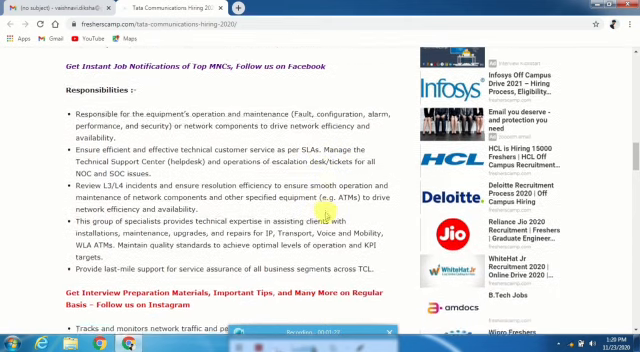
scroll("down", 3)
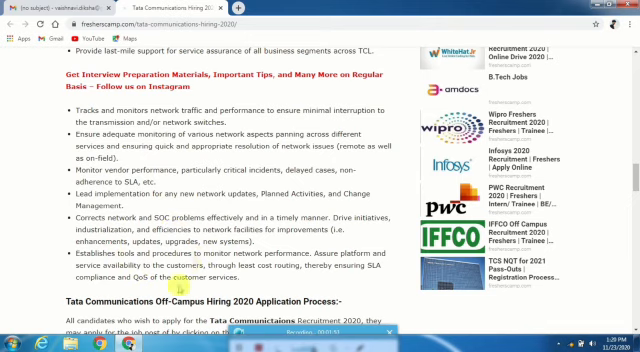
scroll("down", 3)
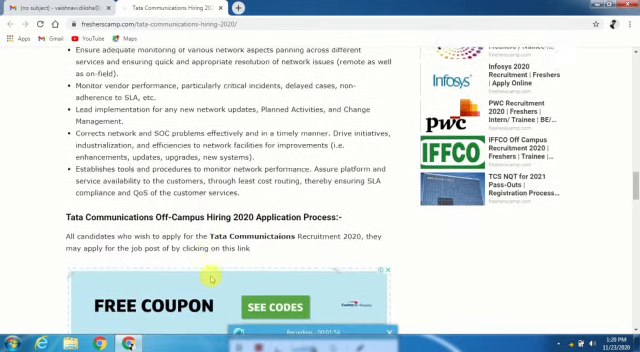
scroll("down", 3)
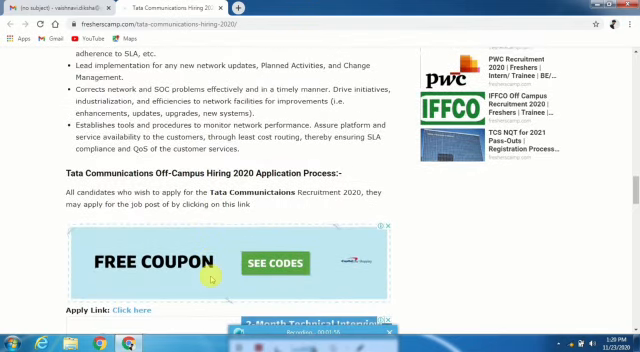
scroll("down", 3)
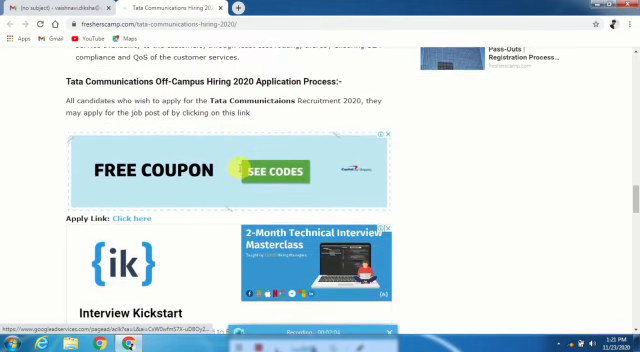
scroll("down", 3)
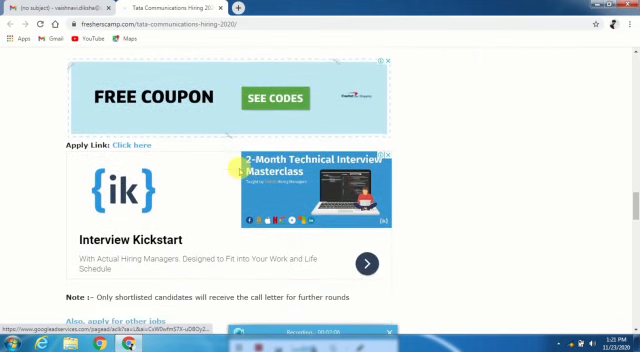
scroll("down", 3)
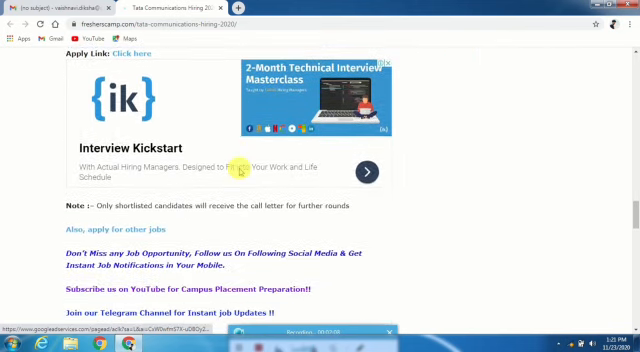
mouse_move(218, 222)
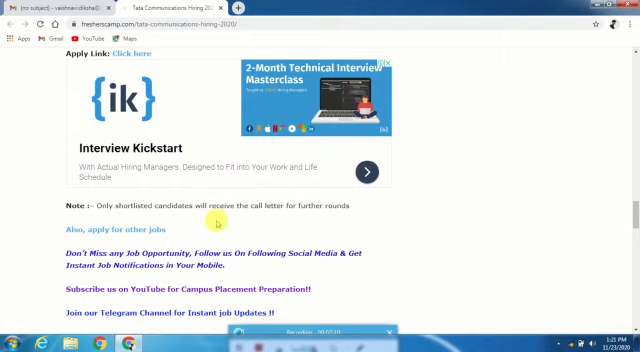